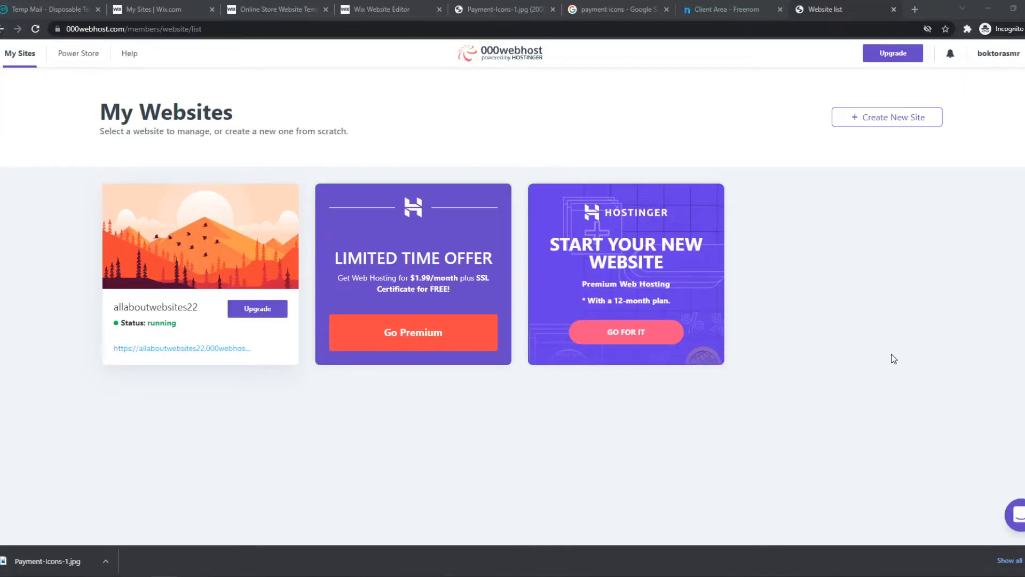
Glance at the Freenom client area and return to the 000webhost website list
{"action": "left_click", "coordinate": [721, 10]}
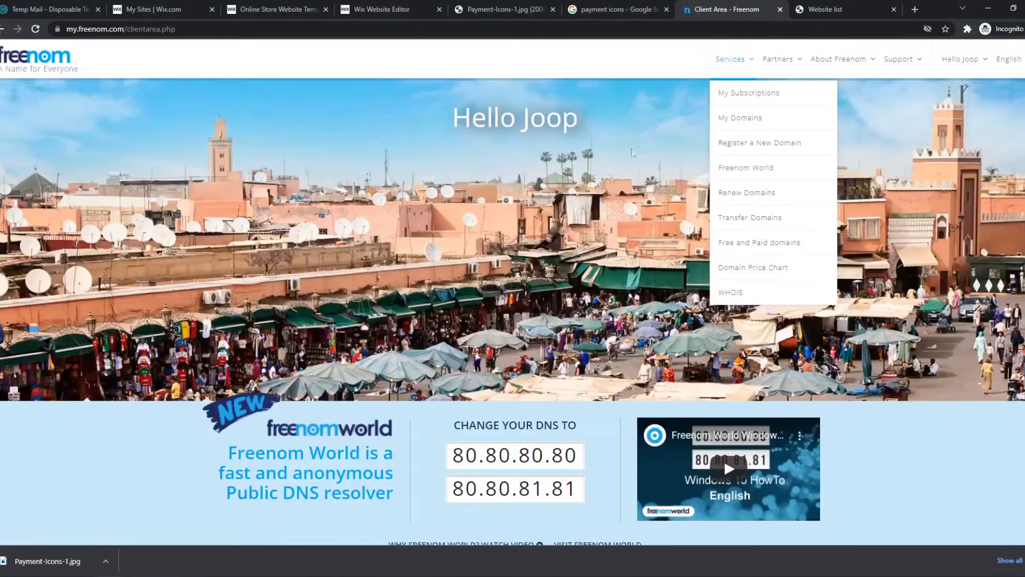
{"action": "left_click", "coordinate": [829, 9]}
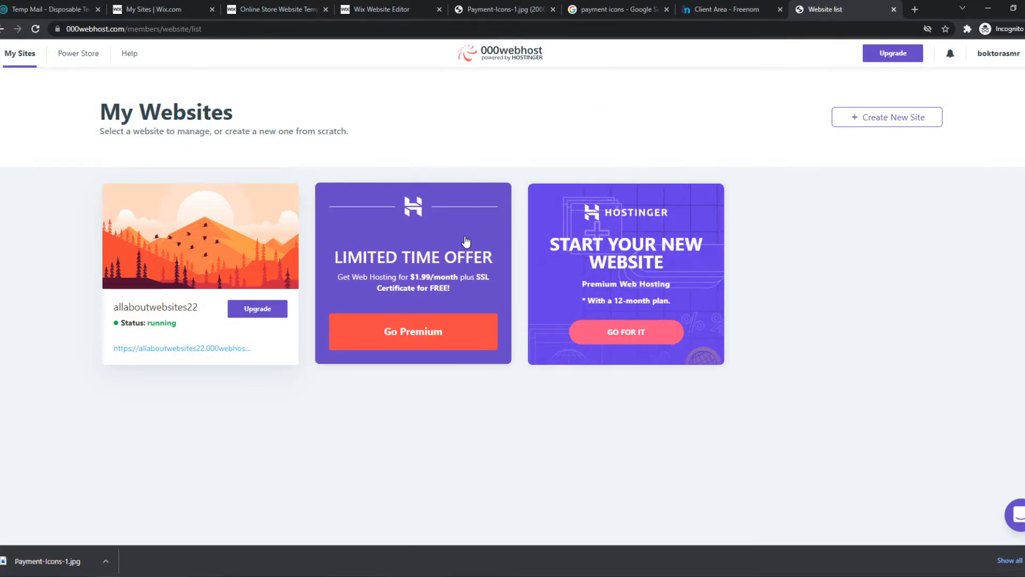
{"action": "mouse_move", "coordinate": [78, 74]}
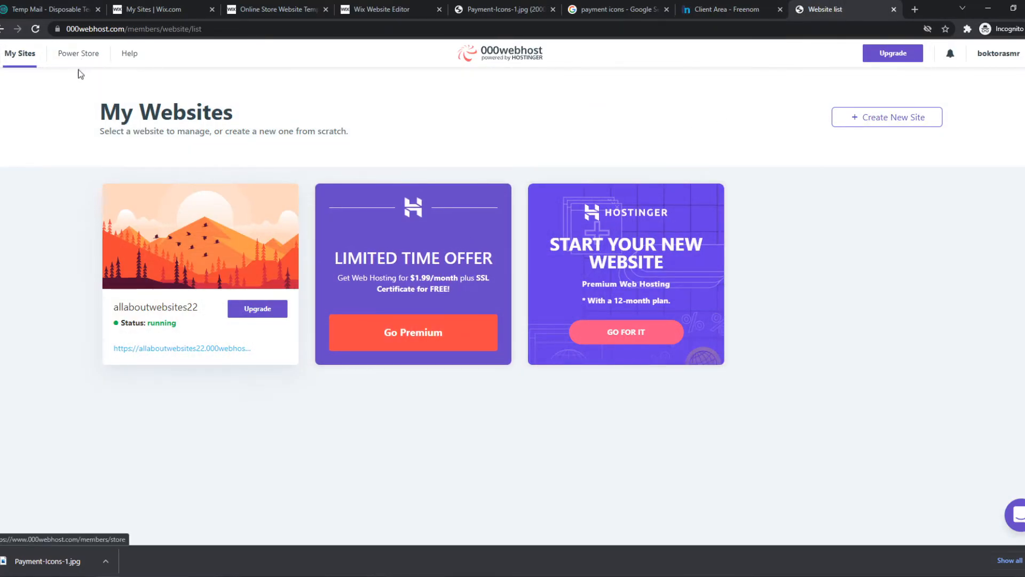
{"action": "mouse_move", "coordinate": [54, 185]}
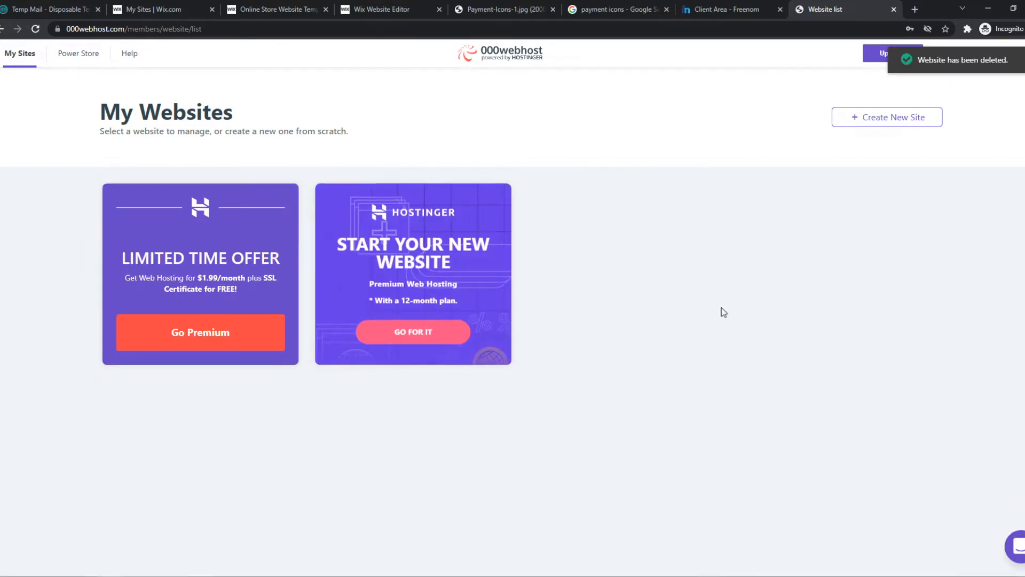
Create the site allaboutwebsites99 with the generated password masked and submit it
{"action": "left_click", "coordinate": [887, 117]}
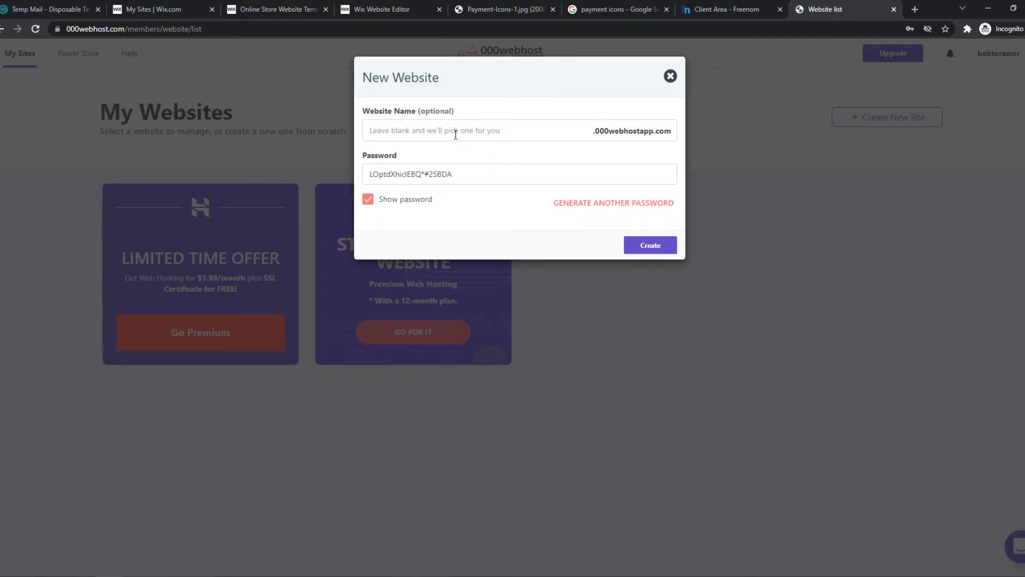
{"action": "type", "text": "allab"}
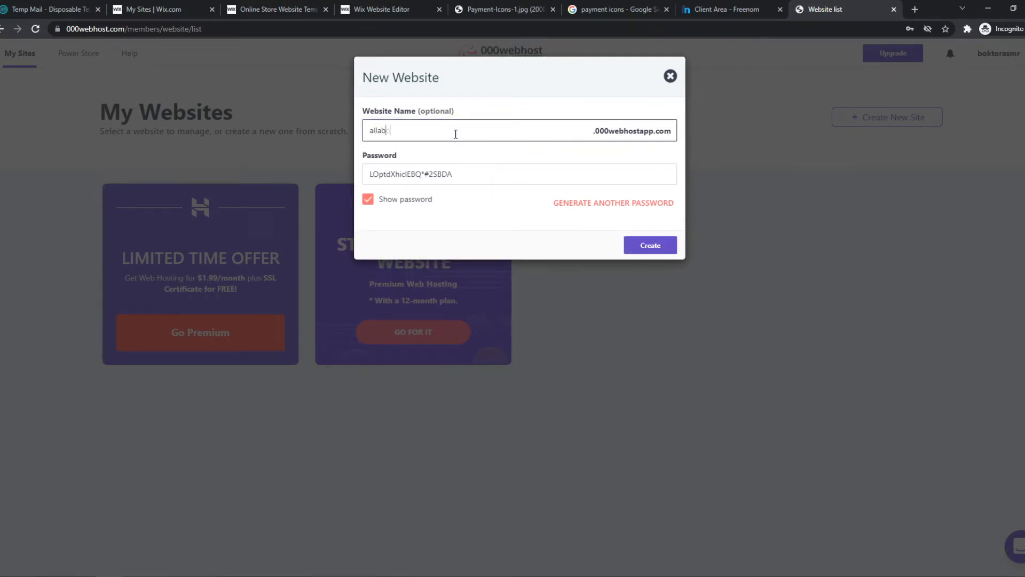
{"action": "type", "text": "outwebsites99"}
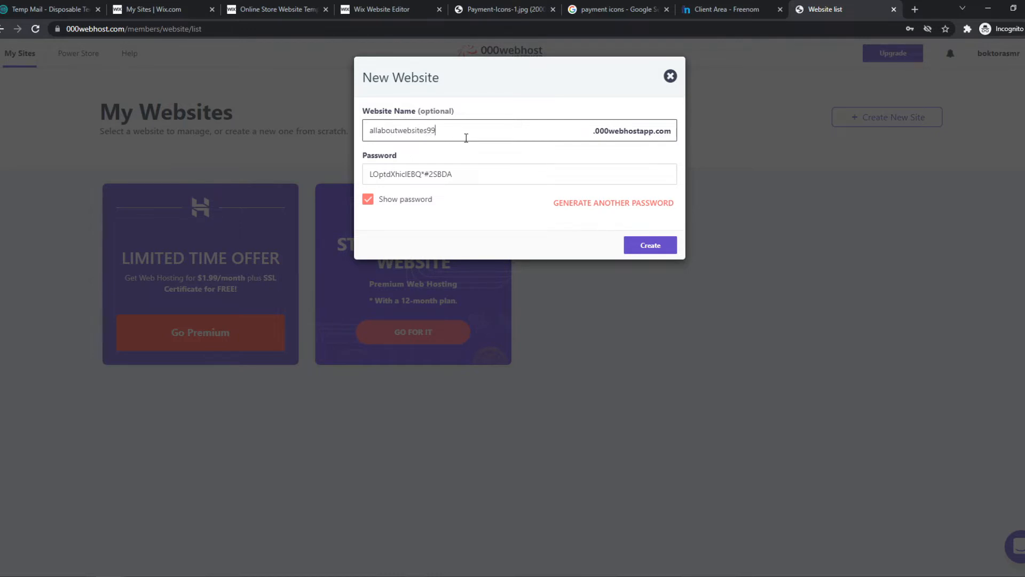
{"action": "left_click", "coordinate": [367, 198]}
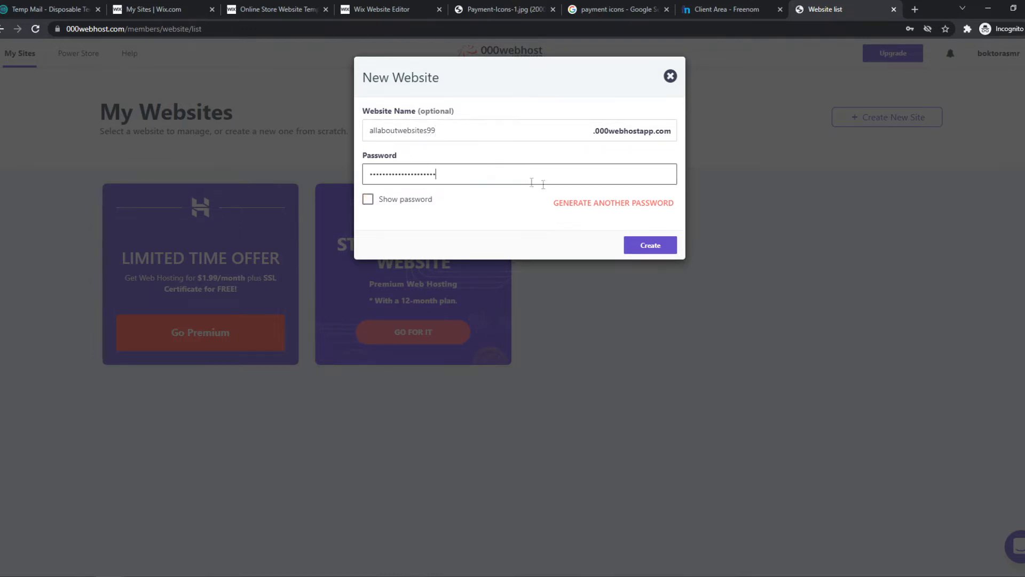
{"action": "left_click", "coordinate": [648, 245]}
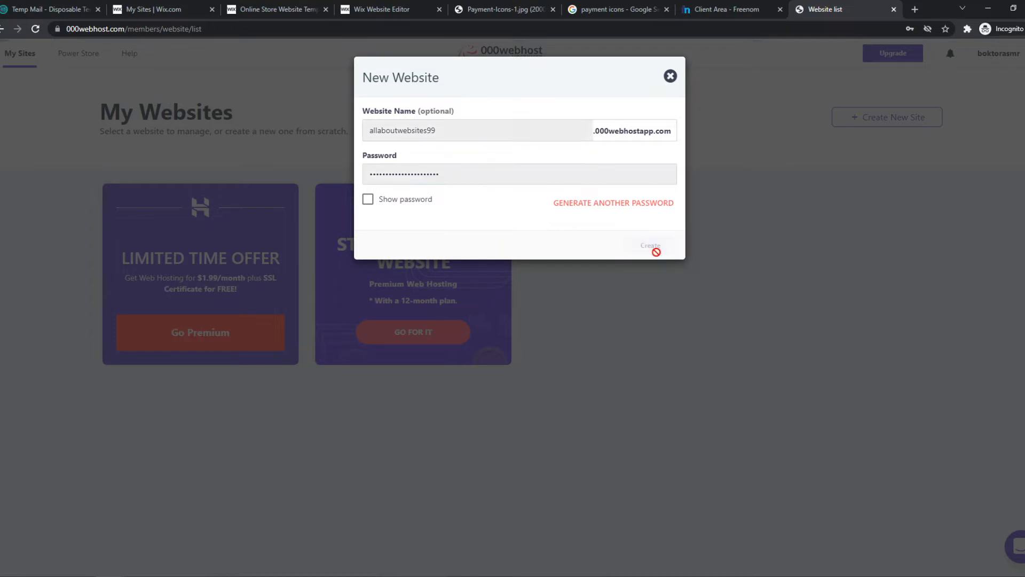
{"action": "mouse_move", "coordinate": [632, 262]}
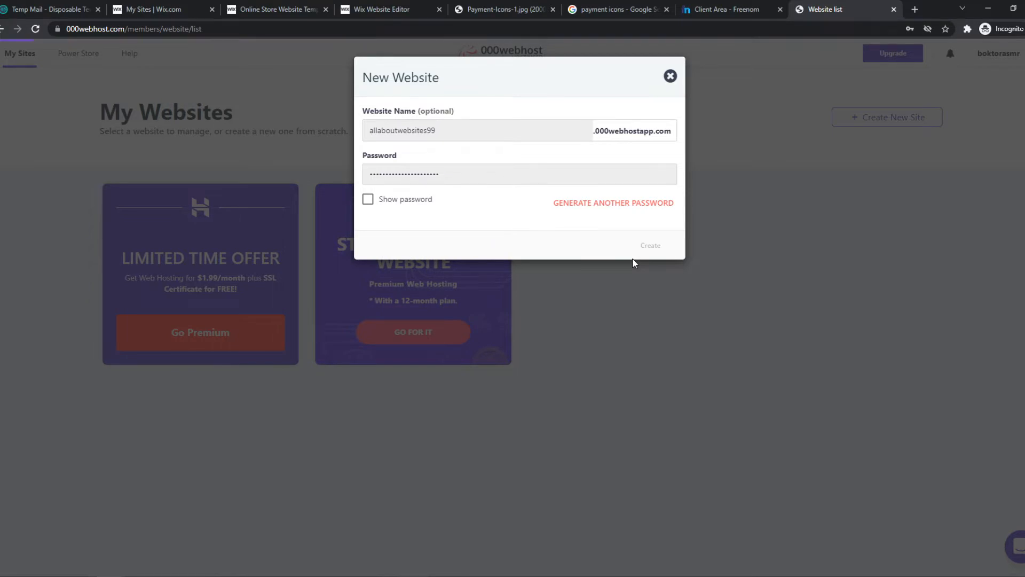
{"action": "left_click", "coordinate": [651, 246]}
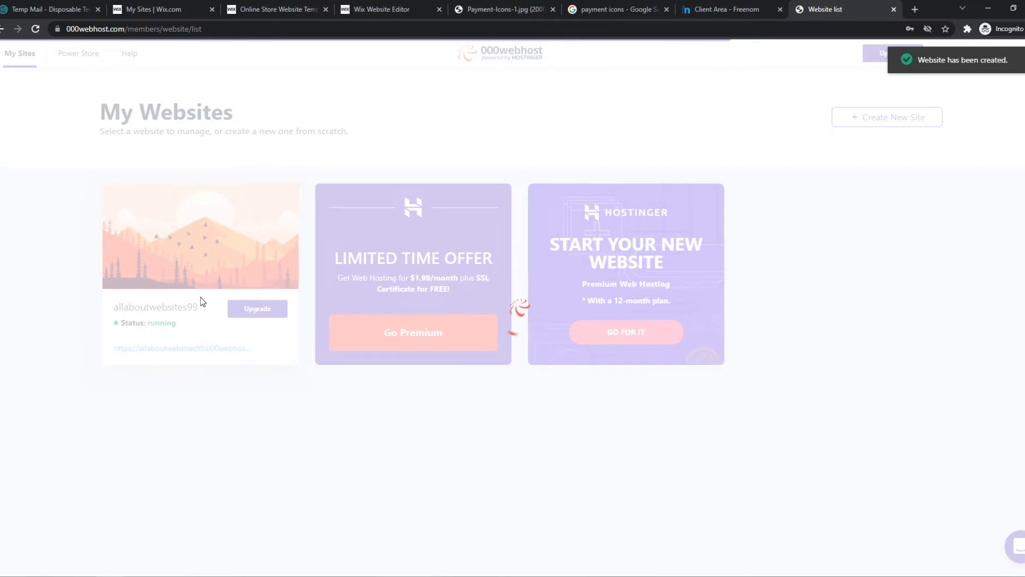
Go to allaboutwebsites99's Tools > Set Web Address page, which lists no domains yet
{"action": "left_click", "coordinate": [200, 235]}
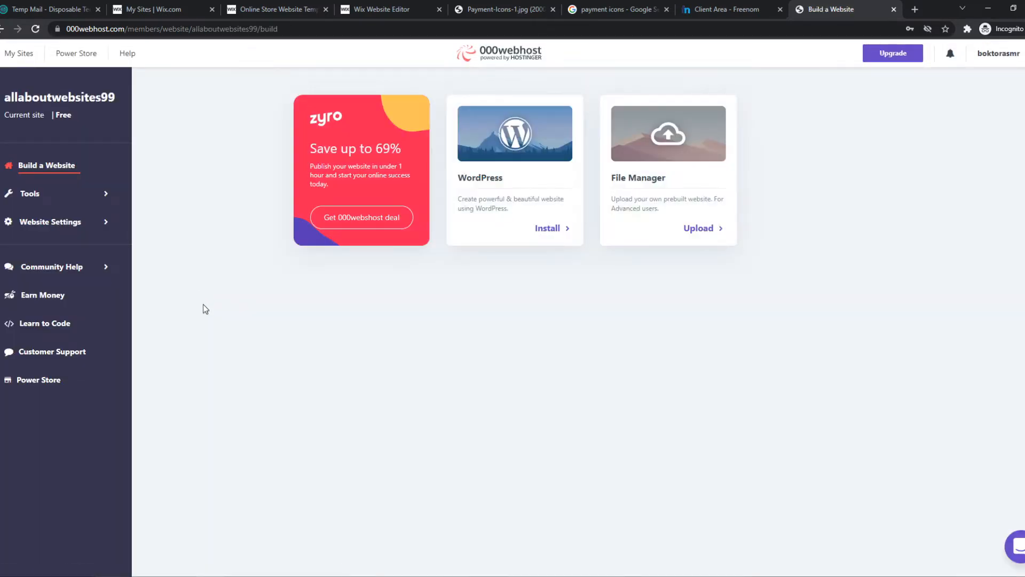
{"action": "mouse_move", "coordinate": [522, 201]}
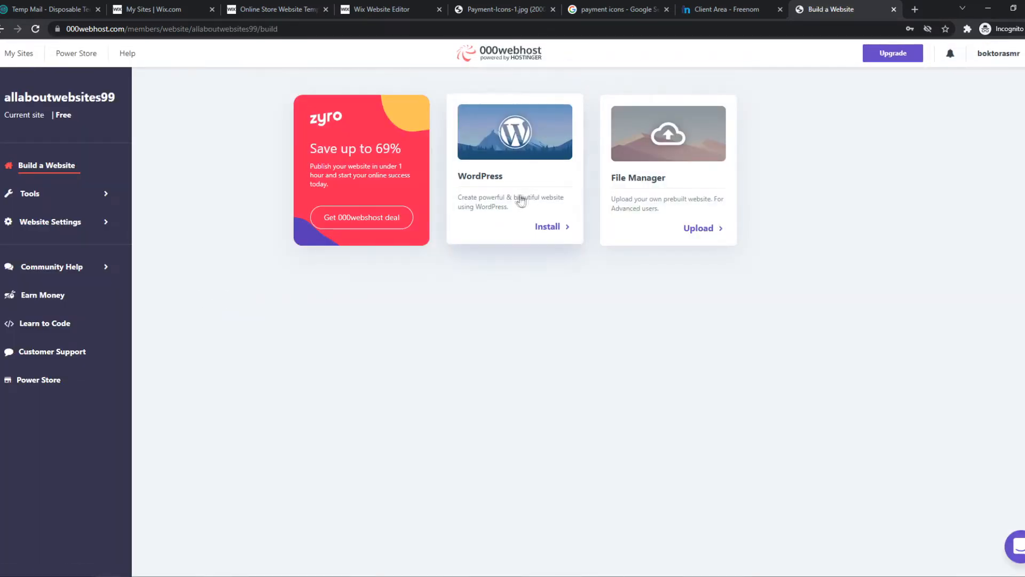
{"action": "mouse_move", "coordinate": [680, 211]}
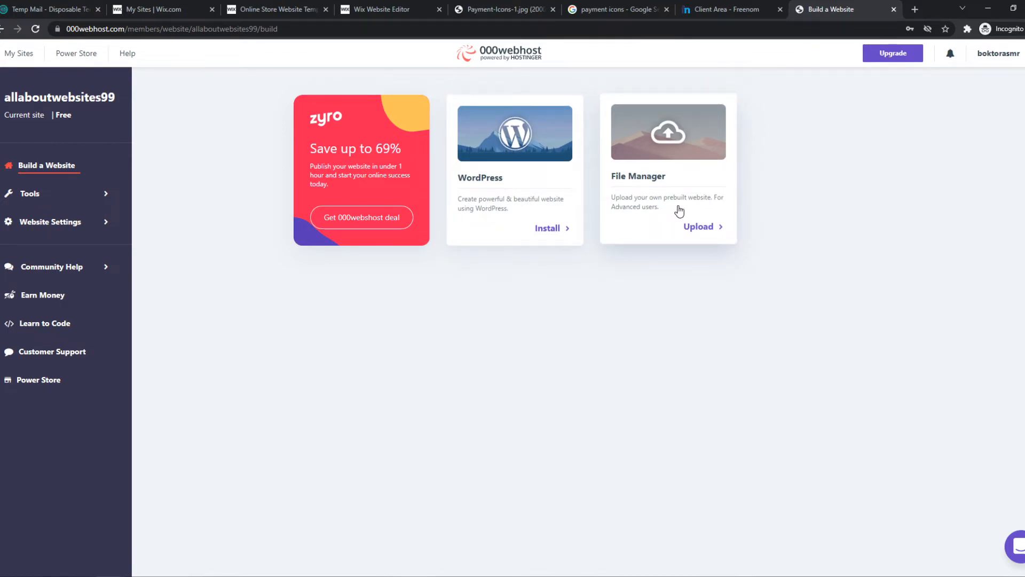
{"action": "left_click", "coordinate": [28, 194]}
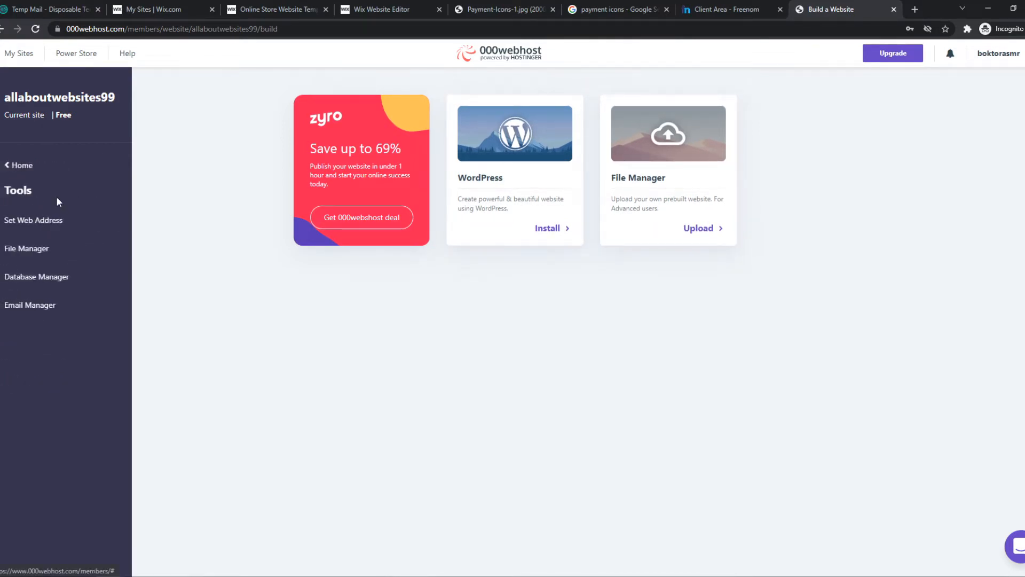
{"action": "mouse_move", "coordinate": [33, 220]}
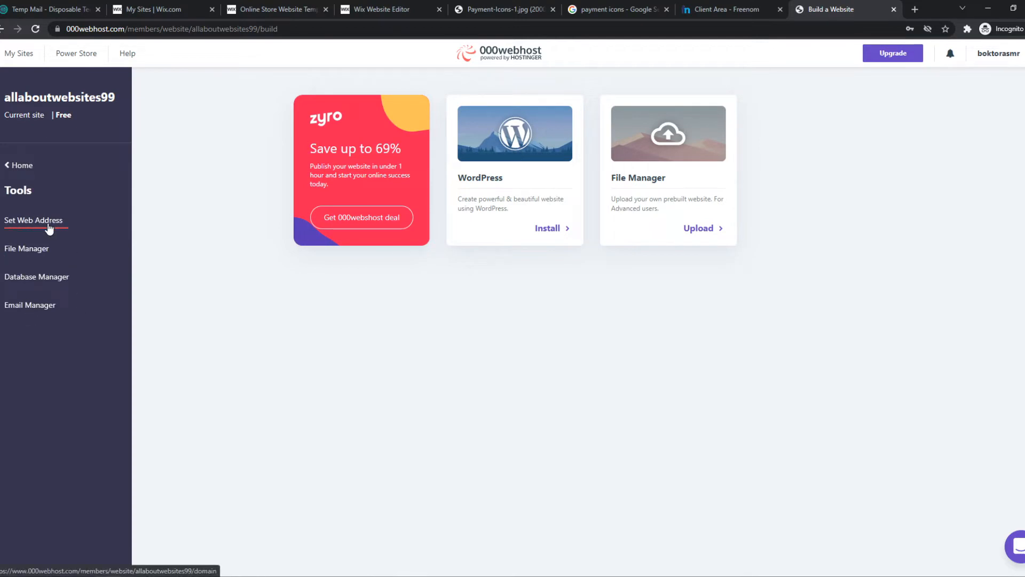
{"action": "left_click", "coordinate": [33, 220]}
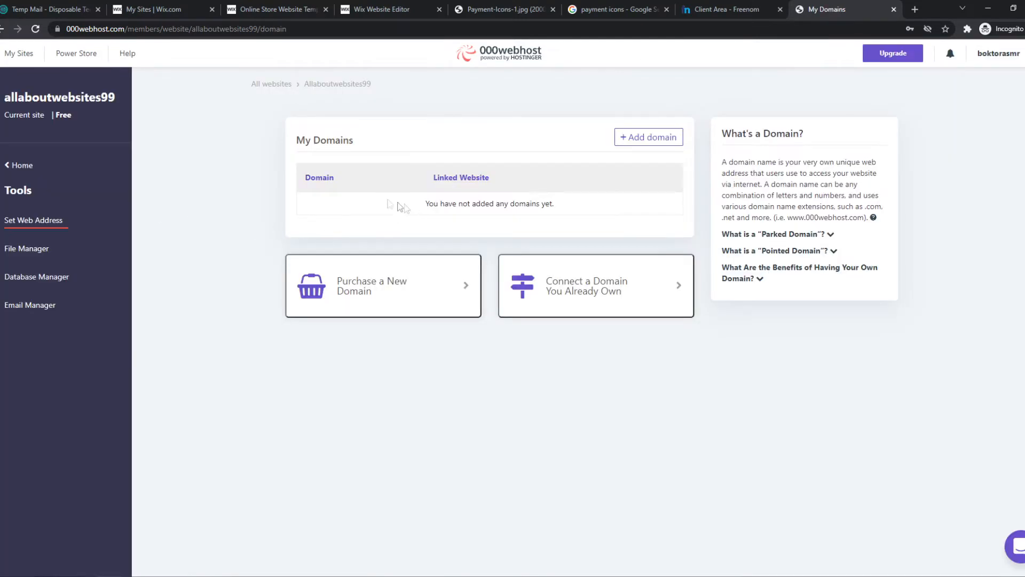
{"action": "mouse_move", "coordinate": [441, 215]}
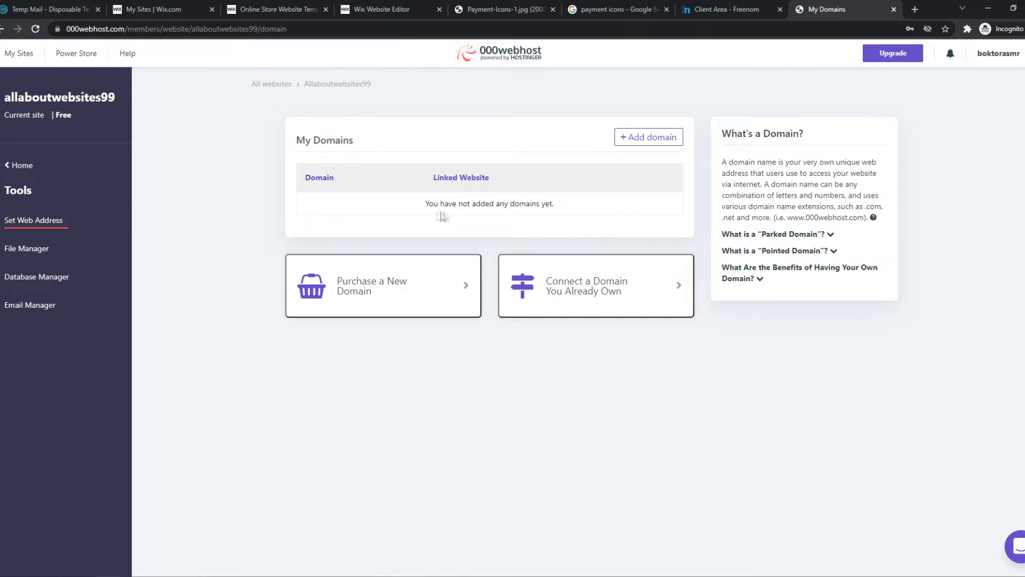
{"action": "mouse_move", "coordinate": [639, 197]}
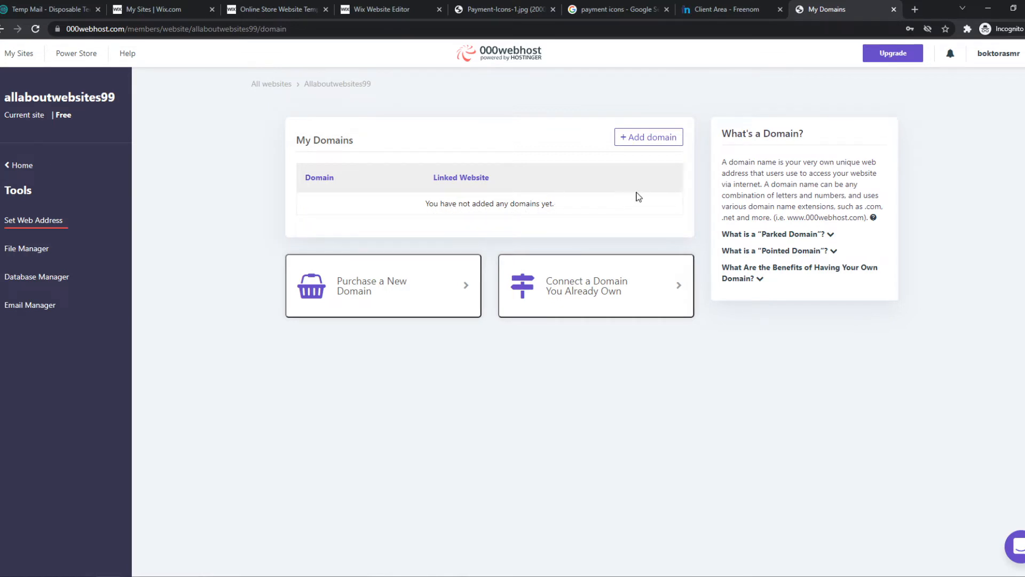
Show Freenom's My Domains list with the active free domain allaboutwebsitessite.ml
{"action": "left_click", "coordinate": [724, 9]}
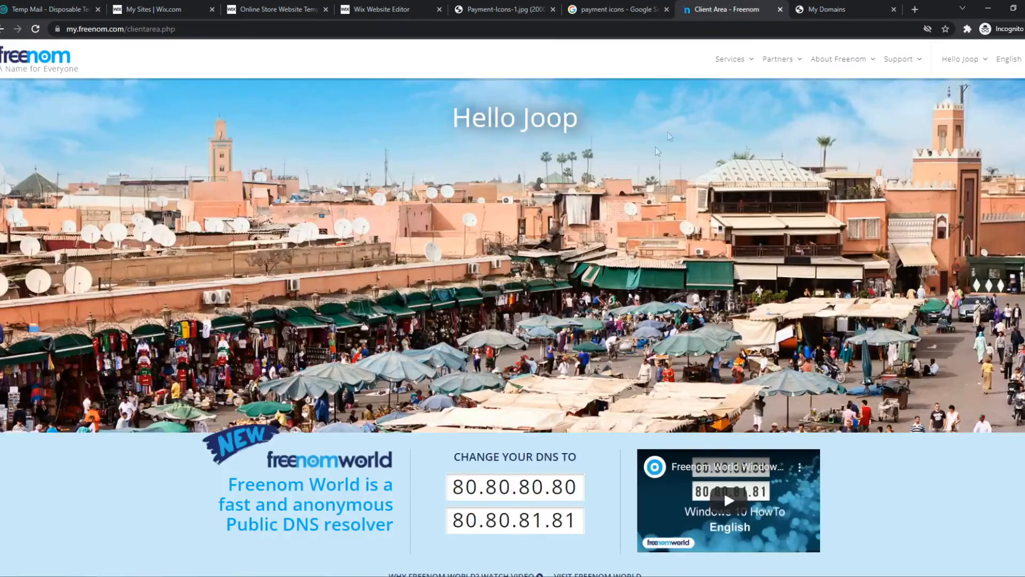
{"action": "left_click", "coordinate": [731, 58]}
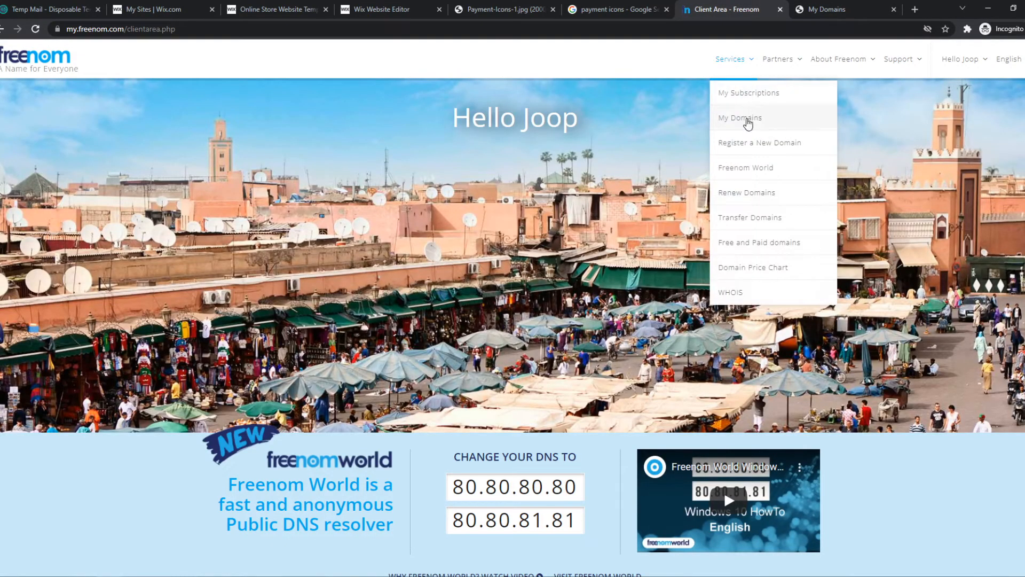
{"action": "left_click", "coordinate": [739, 118]}
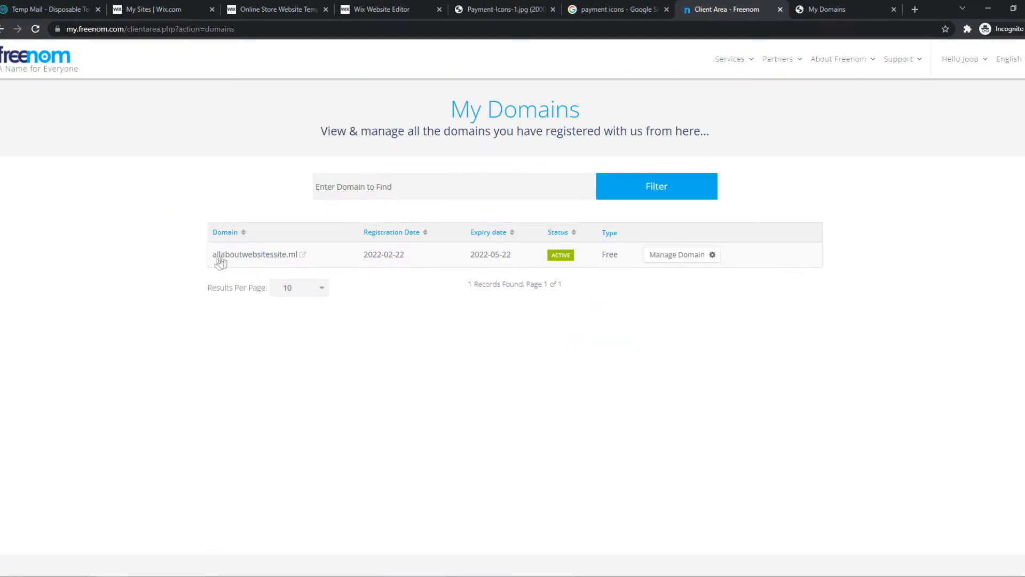
{"action": "mouse_move", "coordinate": [627, 245]}
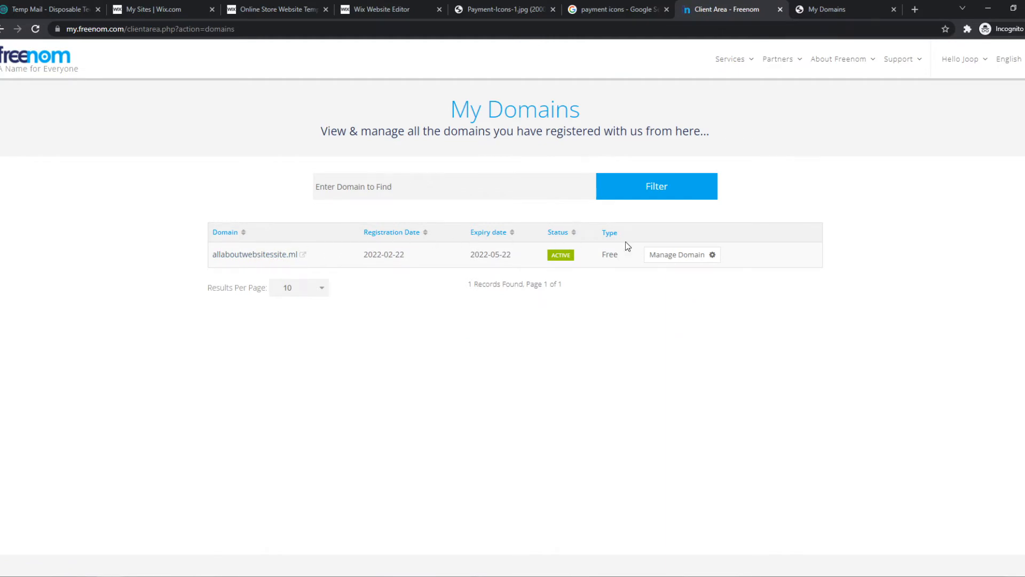
{"action": "mouse_move", "coordinate": [334, 257]}
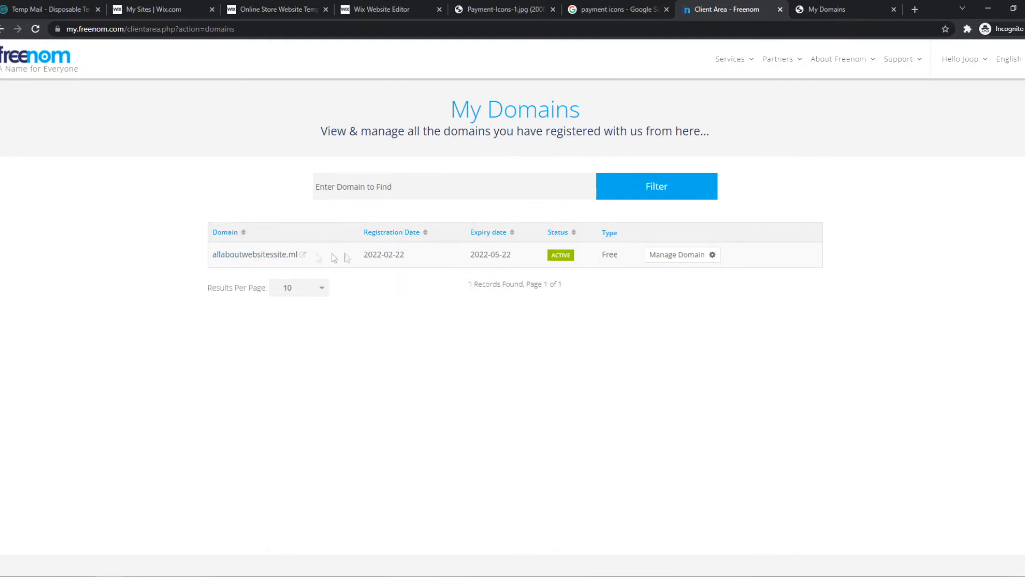
{"action": "mouse_move", "coordinate": [696, 115]}
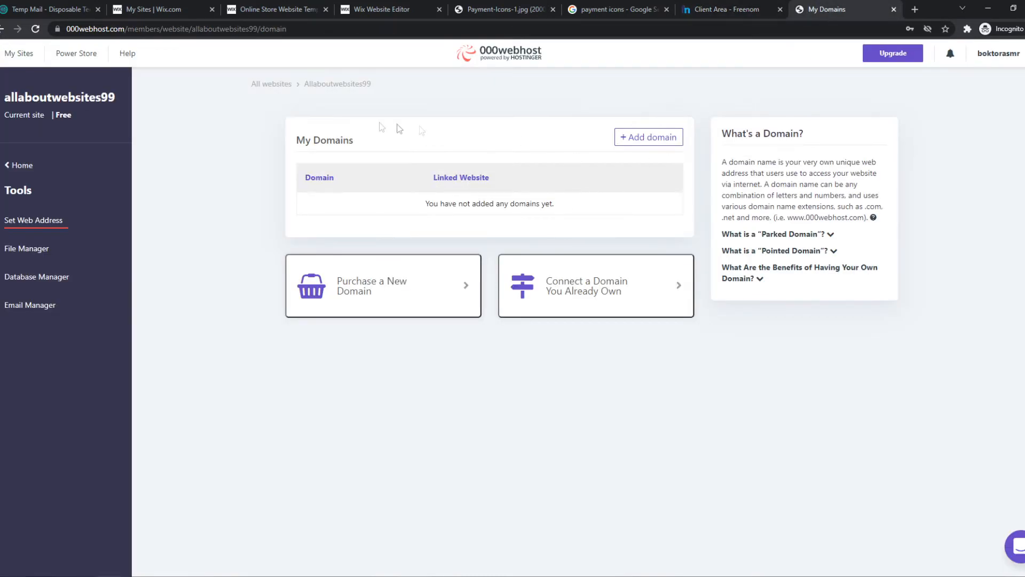
{"action": "mouse_move", "coordinate": [647, 137]}
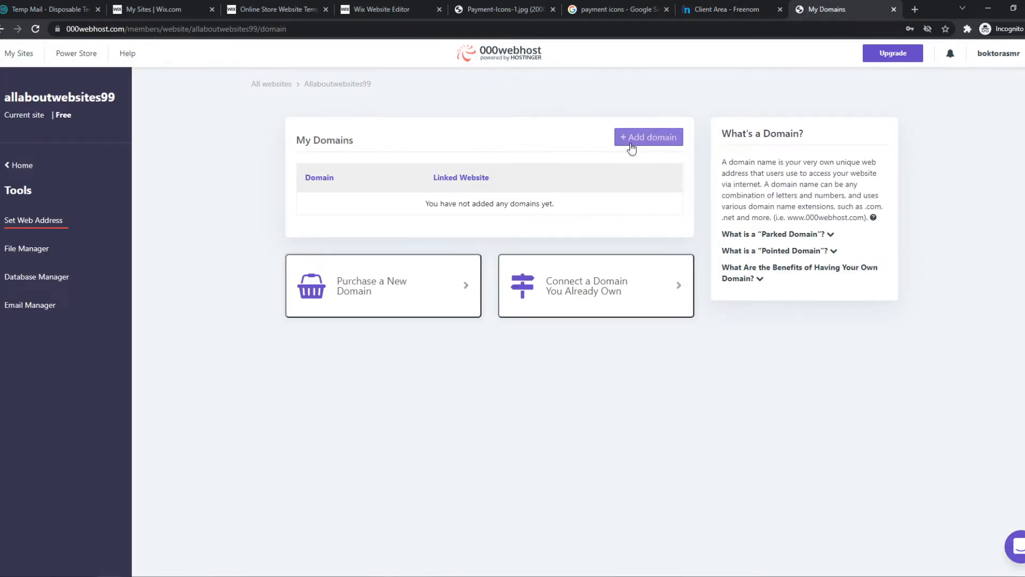
Add a new domain to the site using the Park domain option and continue to the form
{"action": "left_click", "coordinate": [648, 137]}
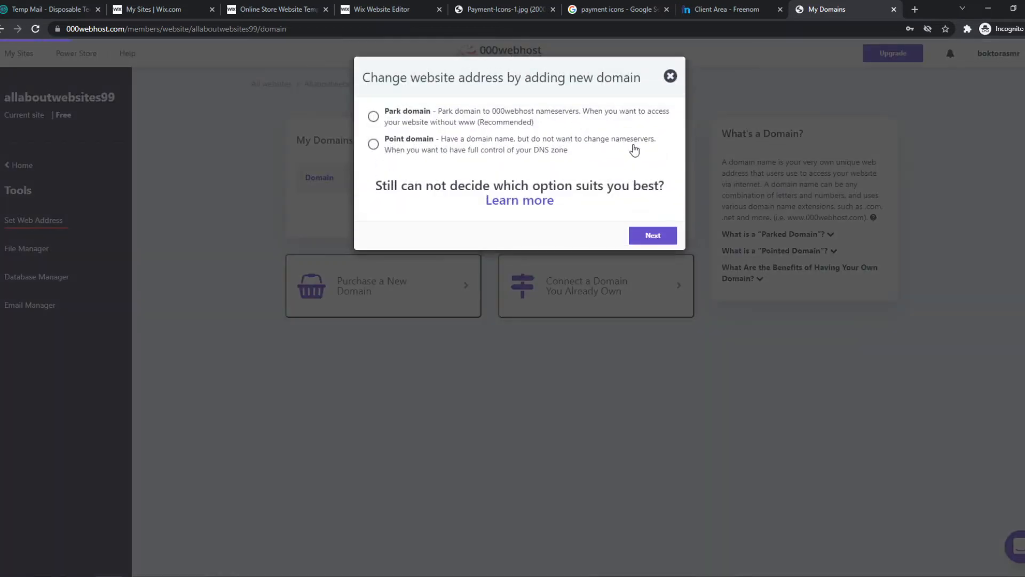
{"action": "mouse_move", "coordinate": [430, 127]}
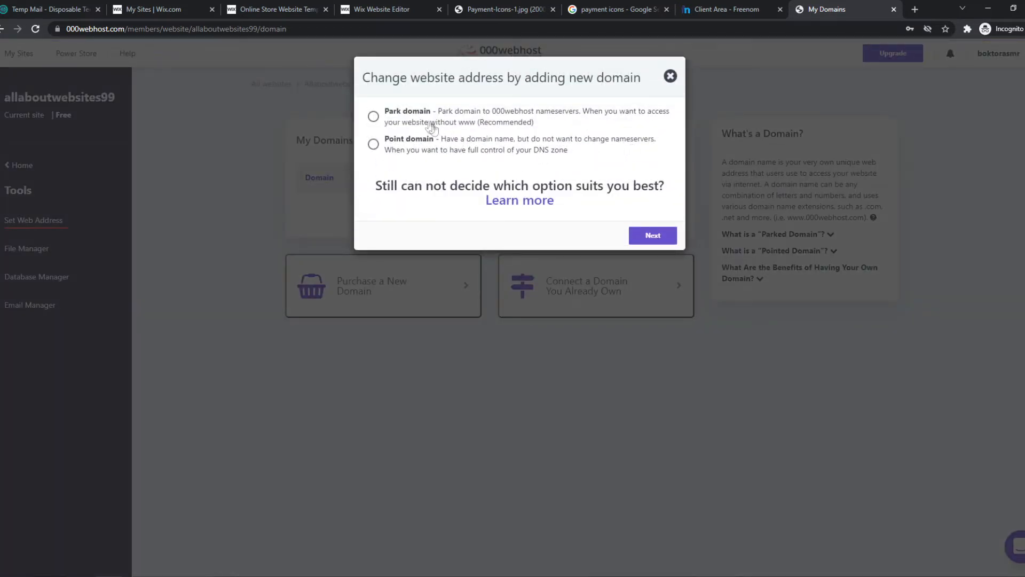
{"action": "mouse_move", "coordinate": [515, 120]}
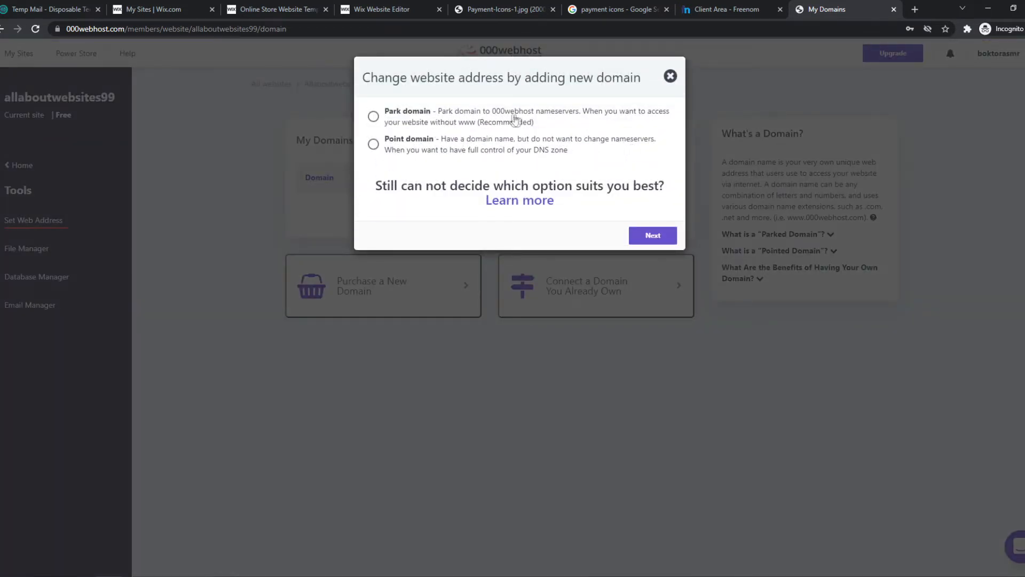
{"action": "left_click", "coordinate": [373, 115]}
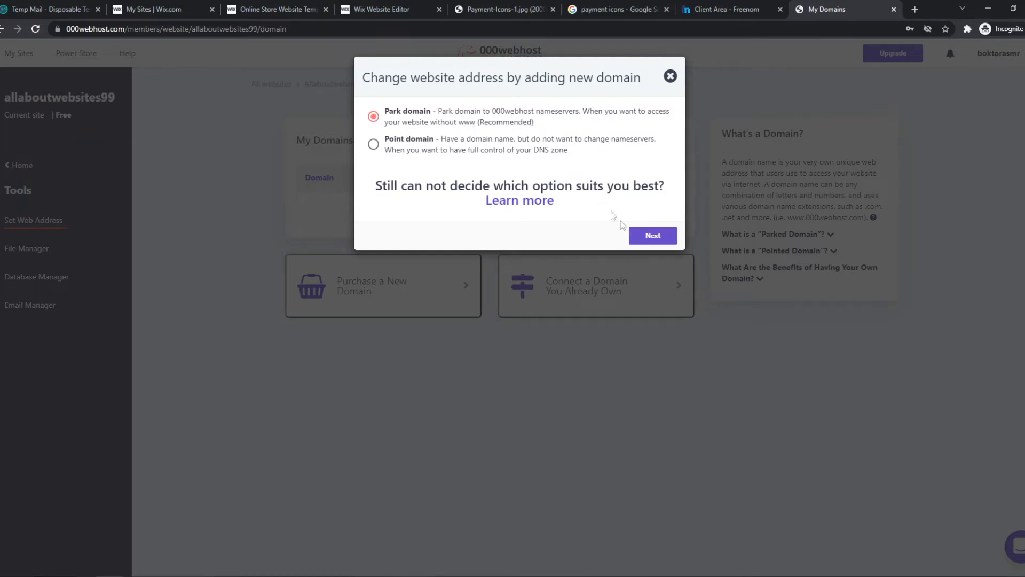
{"action": "left_click", "coordinate": [651, 235]}
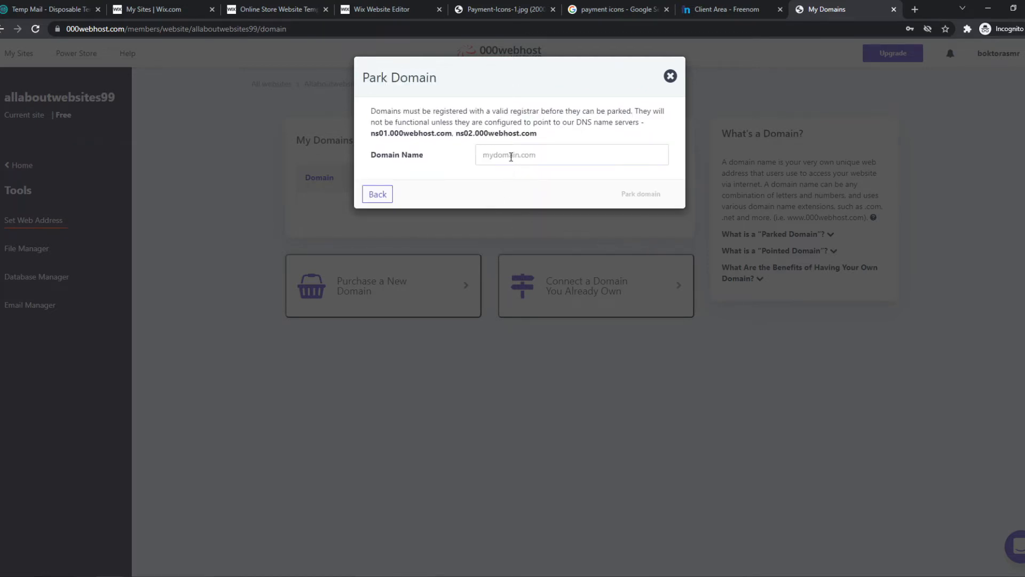
{"action": "mouse_move", "coordinate": [497, 170]}
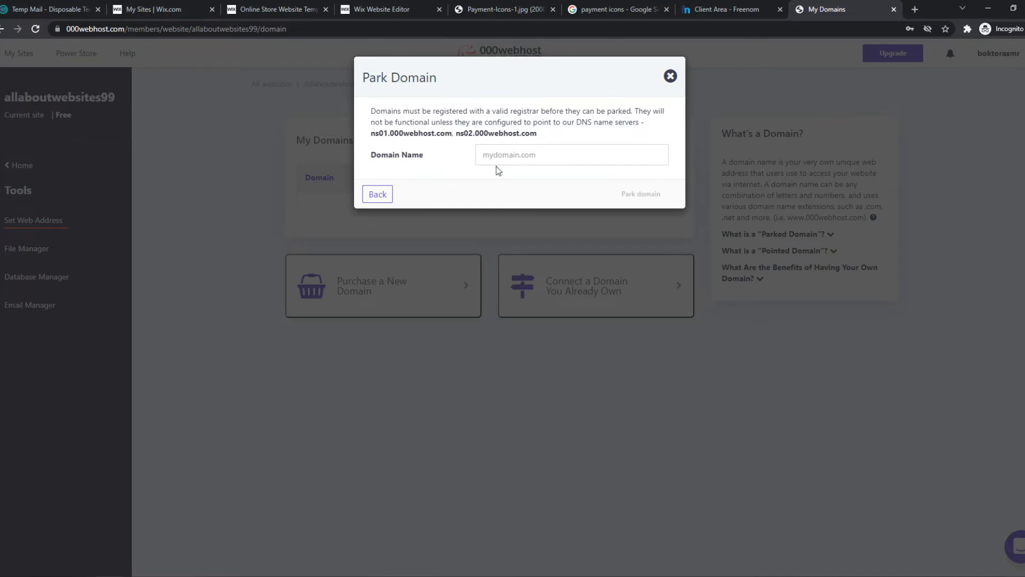
Copy allaboutwebsitessite.ml from Freenom and enter it as the domain name to park
{"action": "left_click", "coordinate": [727, 9]}
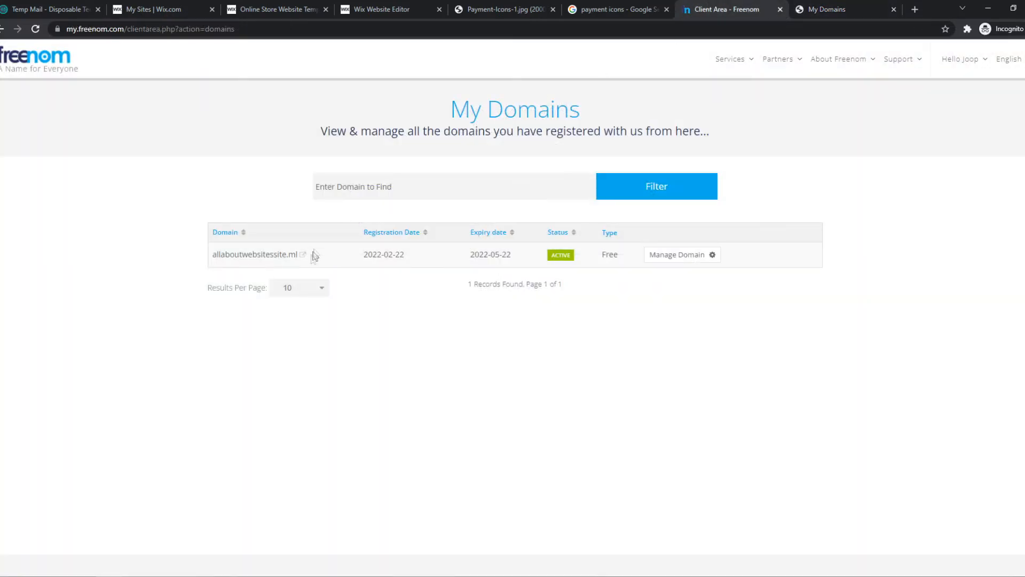
{"action": "double_click", "coordinate": [255, 254]}
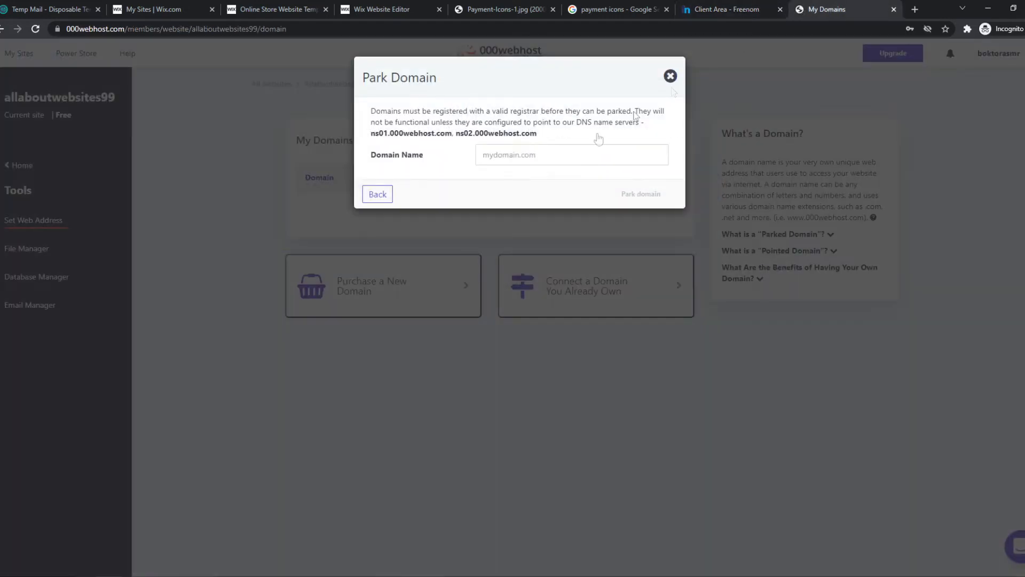
{"action": "type", "text": "allaboutwebsitessite.ml"}
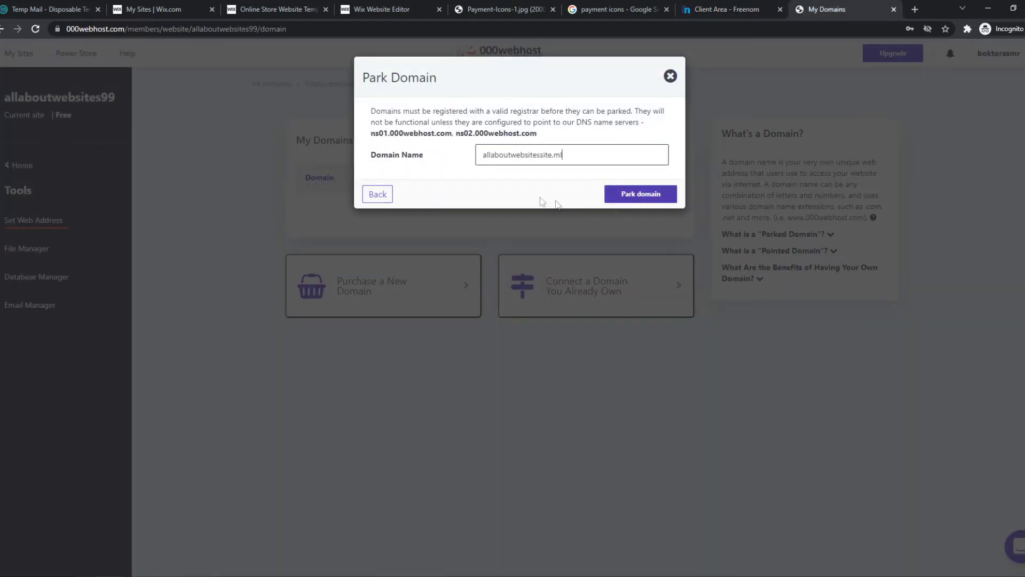
{"action": "mouse_move", "coordinate": [482, 138]}
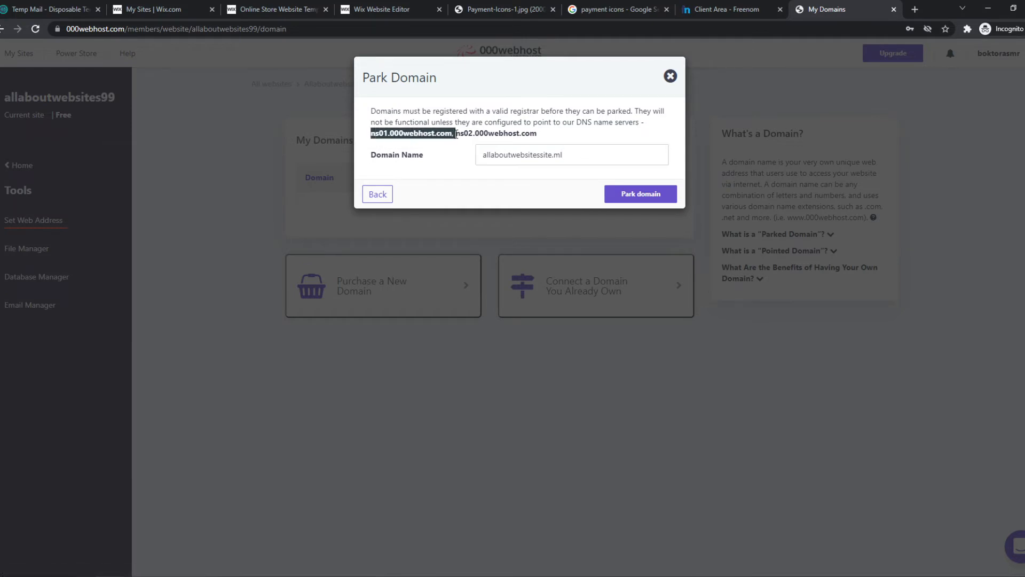
Reach the Nameservers settings of allaboutwebsitessite.ml via Manage Domain > Management Tools
{"action": "left_click", "coordinate": [723, 9]}
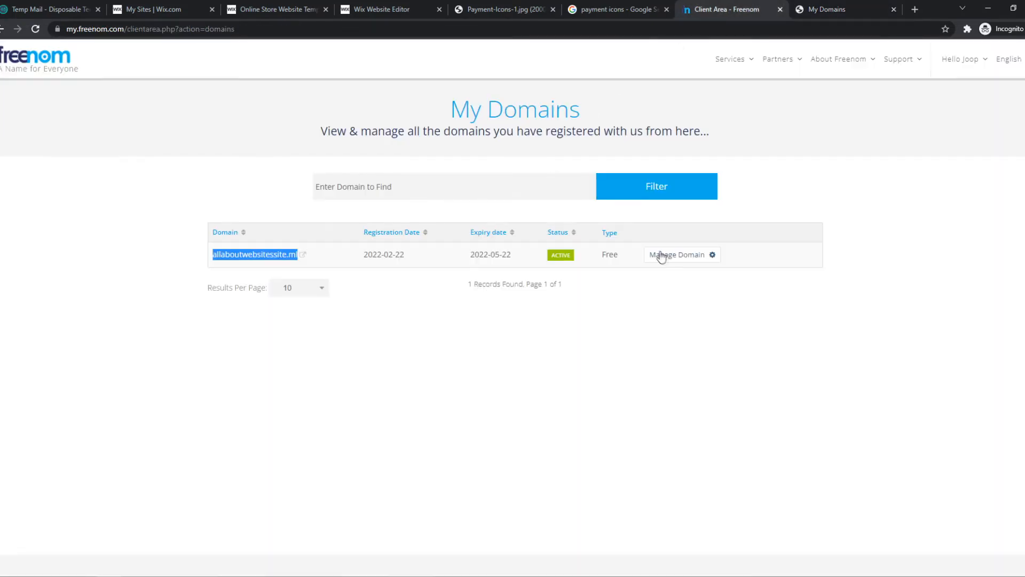
{"action": "left_click", "coordinate": [680, 254]}
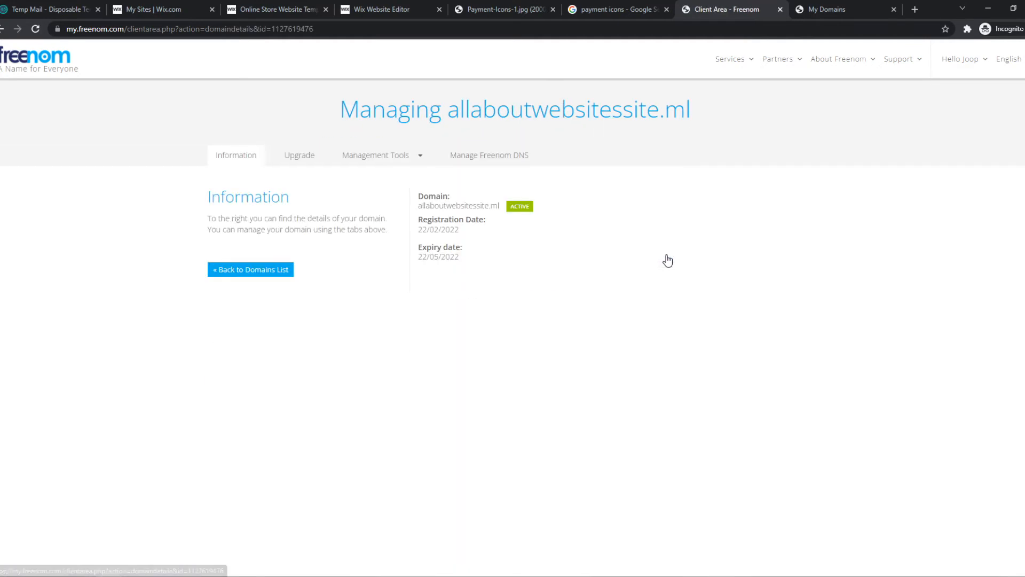
{"action": "left_click", "coordinate": [375, 155]}
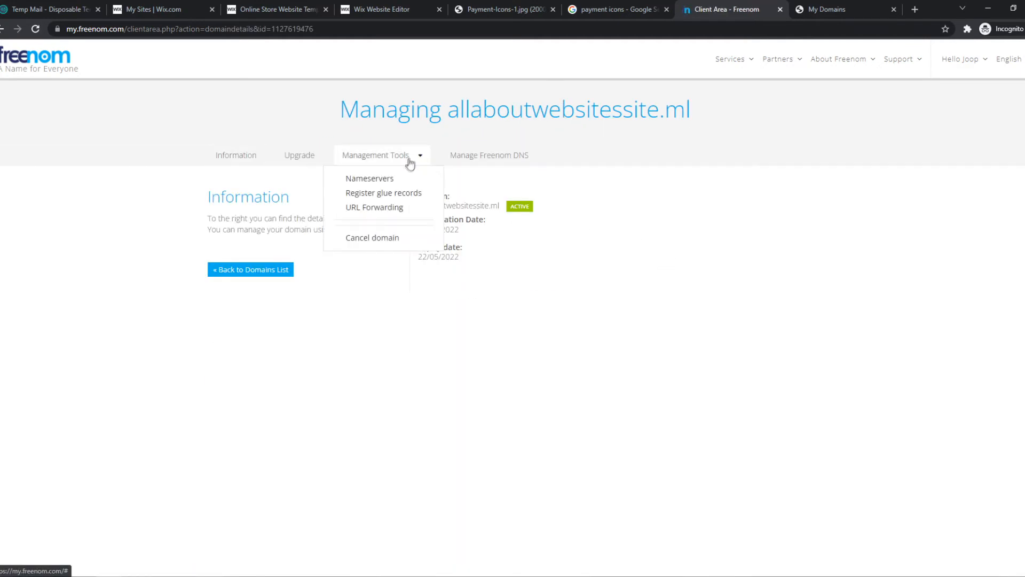
{"action": "left_click", "coordinate": [369, 179]}
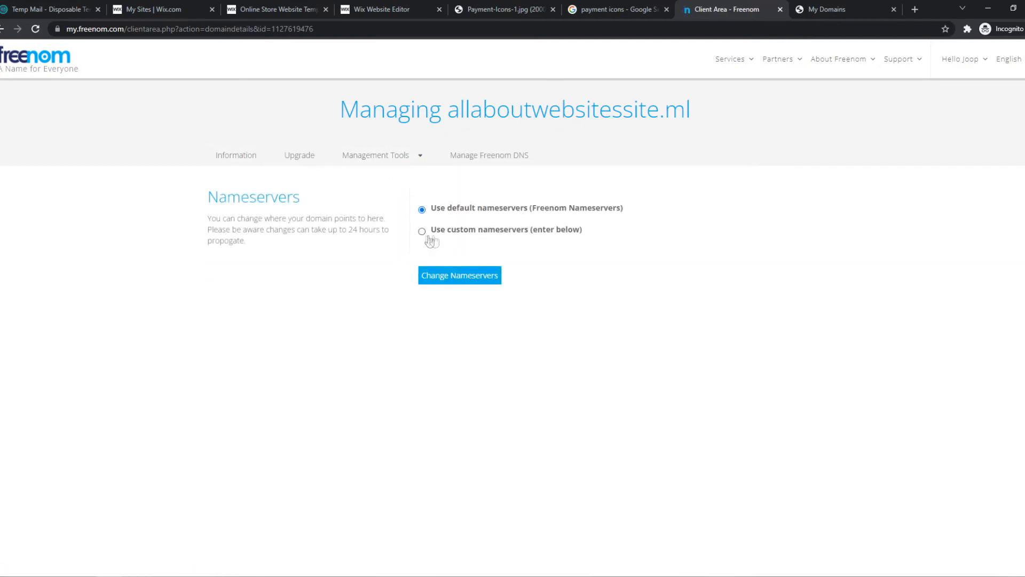
Set custom nameservers ns01.000webhost.com and ns02.000webhost.com and save the change
{"action": "left_click", "coordinate": [422, 231]}
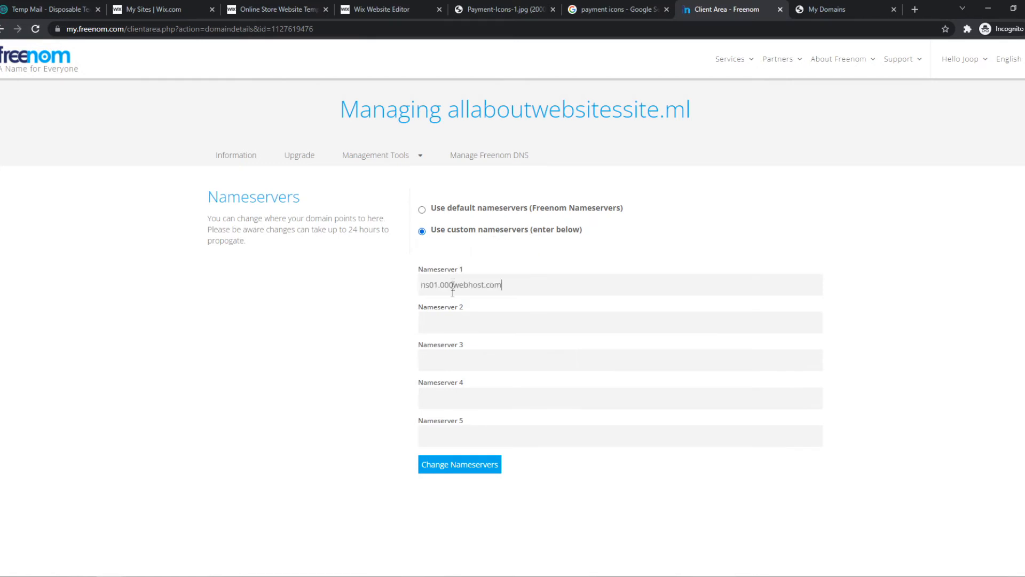
{"action": "type", "text": "ns01.000webhost.com"}
{"action": "left_click", "coordinate": [621, 323]}
{"action": "type", "text": "ns02.000webhost.com"}
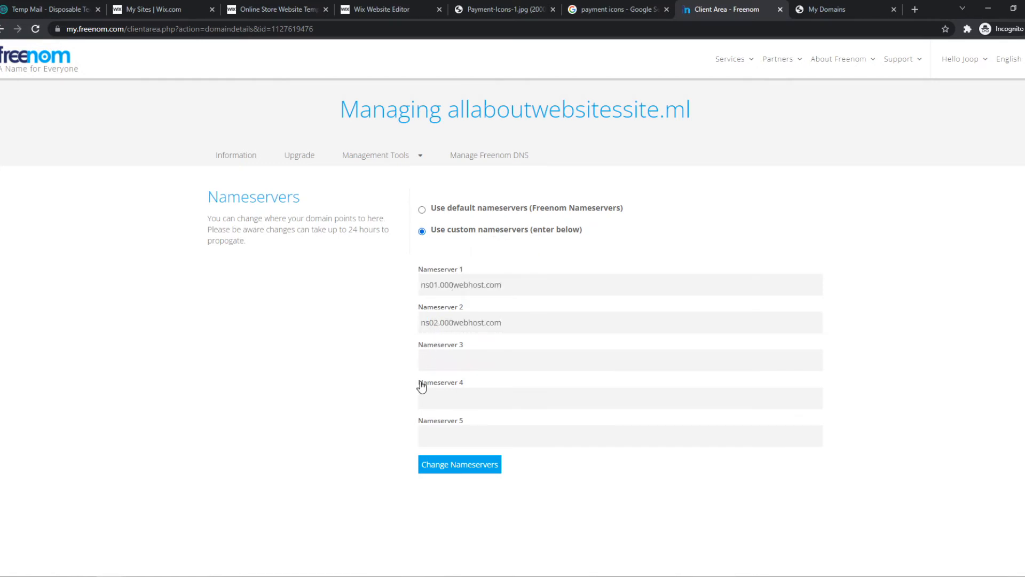
{"action": "left_click", "coordinate": [459, 464]}
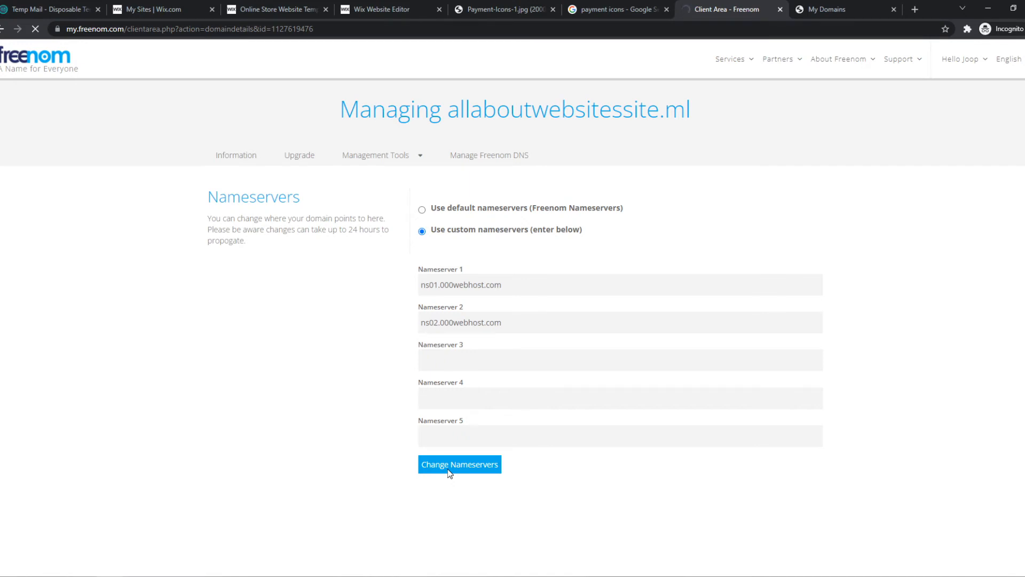
{"action": "mouse_move", "coordinate": [539, 360]}
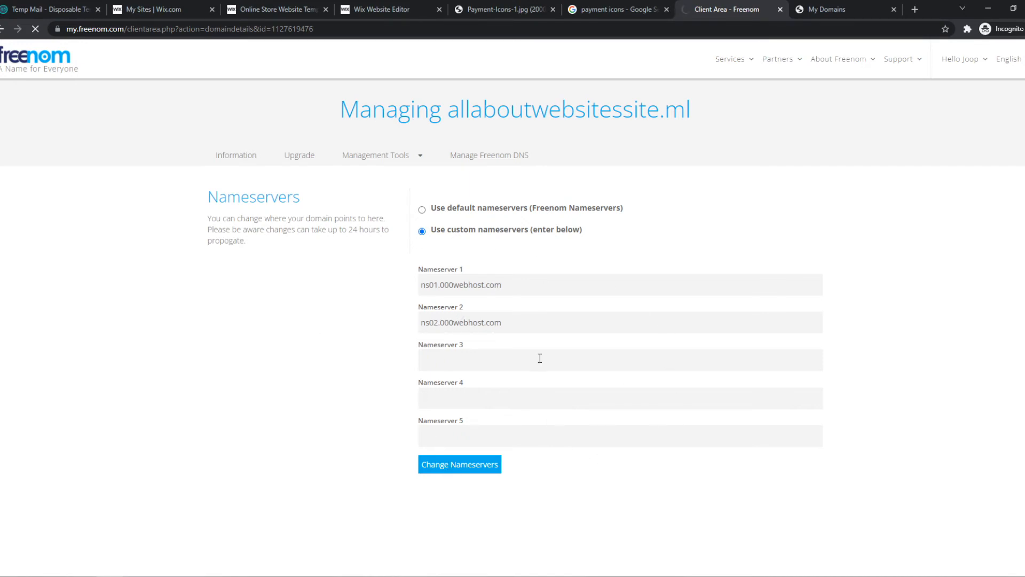
{"action": "left_click", "coordinate": [459, 464]}
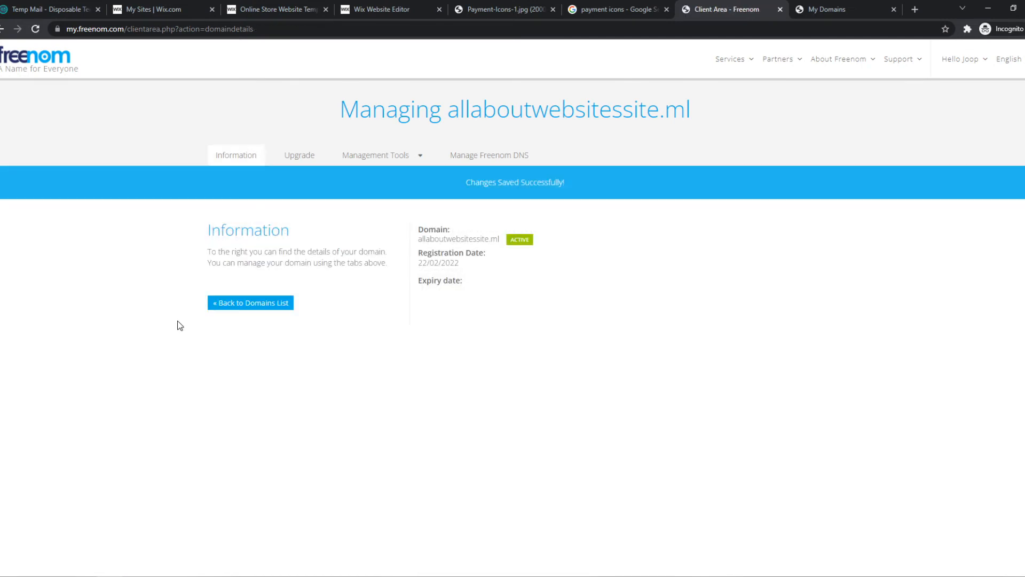
{"action": "mouse_move", "coordinate": [584, 180]}
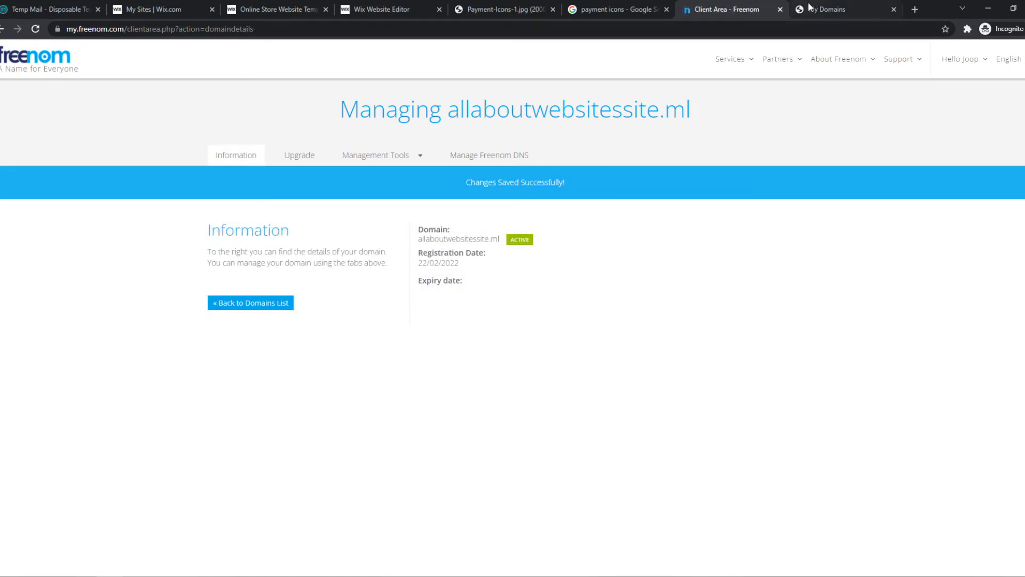
Confirm parking allaboutwebsitessite.ml on allaboutwebsites99 in the 000webhost Park Domain dialog
{"action": "left_click", "coordinate": [844, 10]}
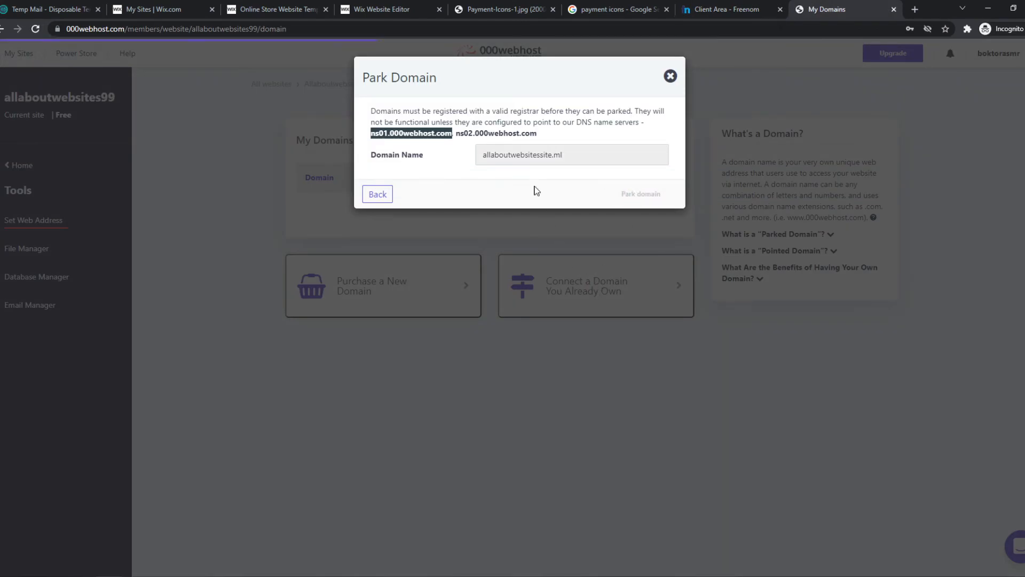
{"action": "left_click", "coordinate": [640, 193]}
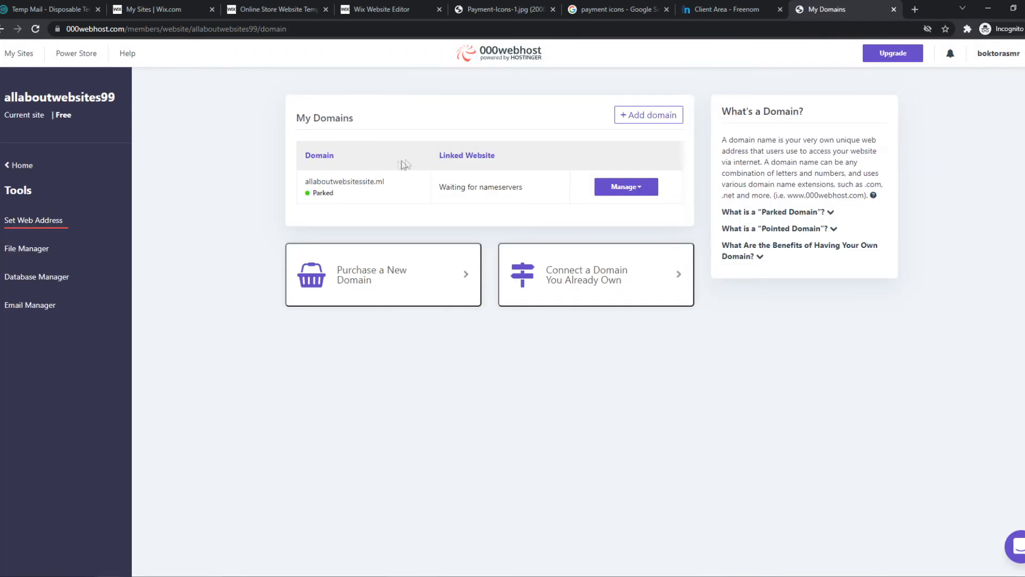
{"action": "mouse_move", "coordinate": [711, 21]}
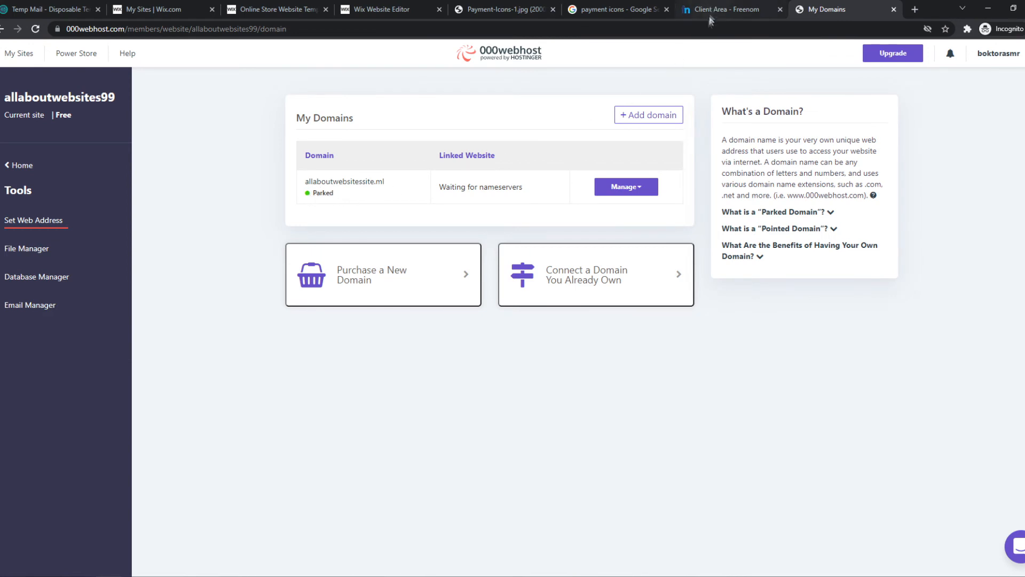
{"action": "mouse_move", "coordinate": [625, 186]}
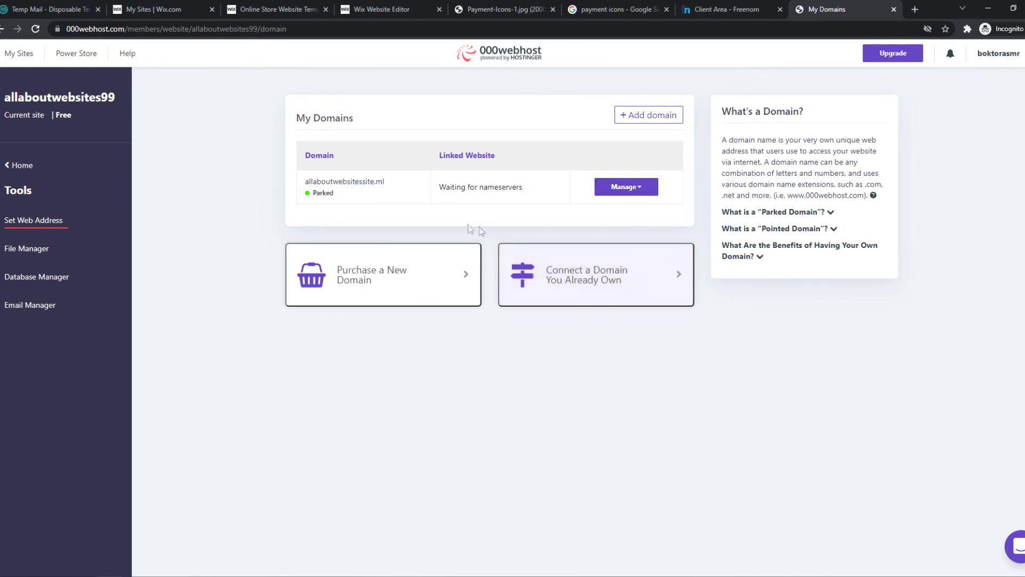
{"action": "mouse_move", "coordinate": [449, 205]}
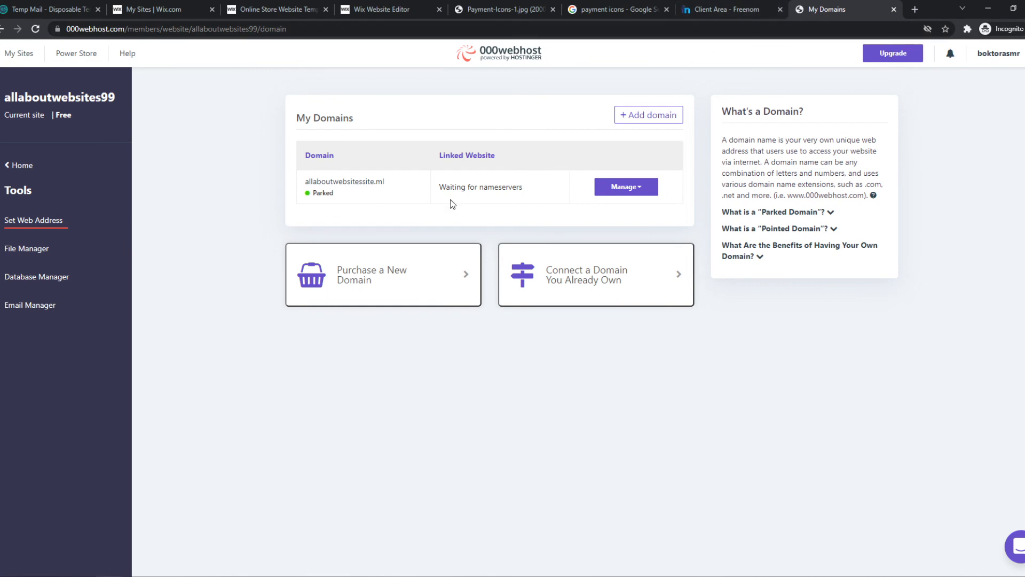
{"action": "mouse_move", "coordinate": [806, 4]}
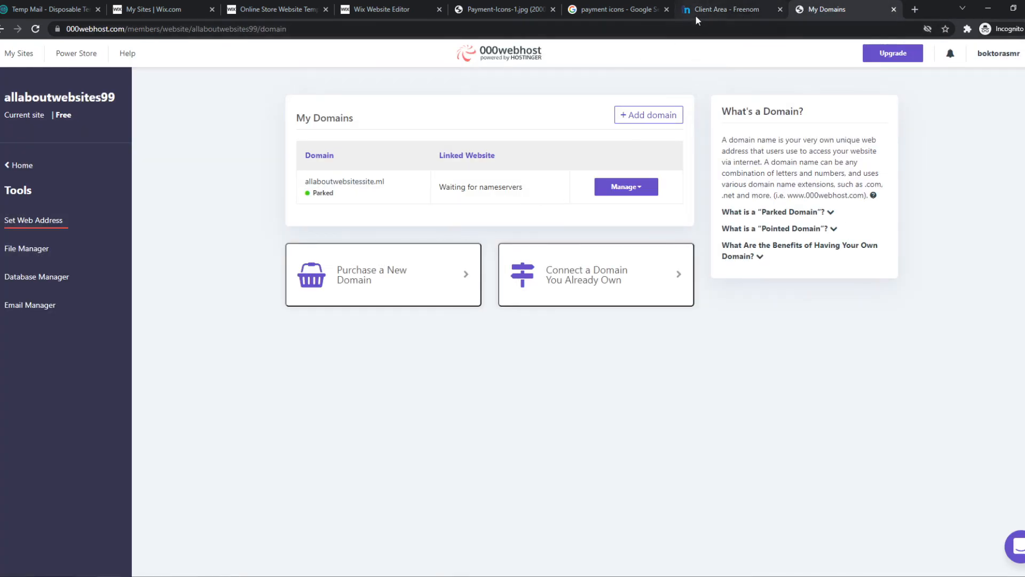
{"action": "left_click", "coordinate": [625, 186]}
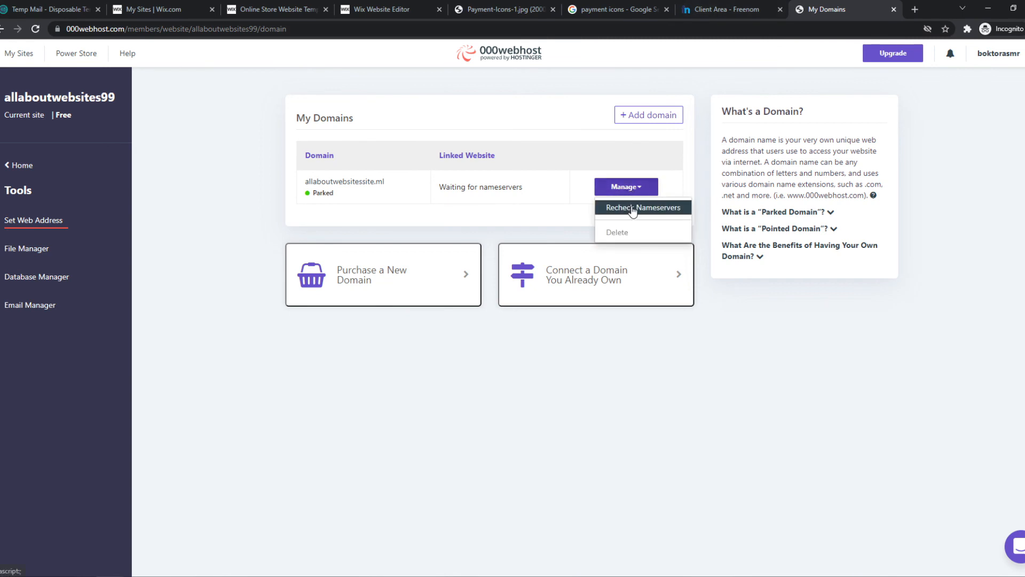
{"action": "left_click", "coordinate": [642, 208]}
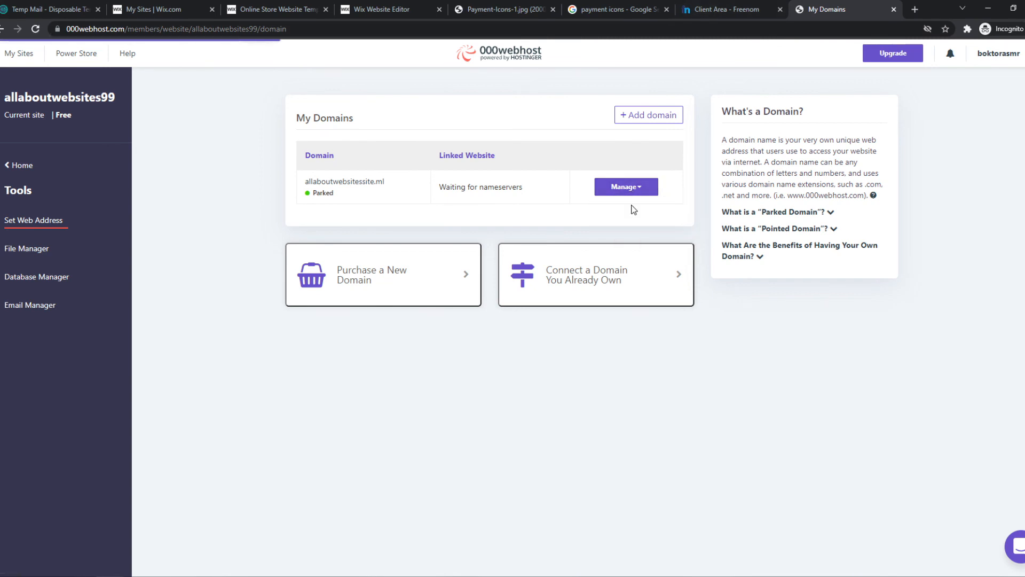